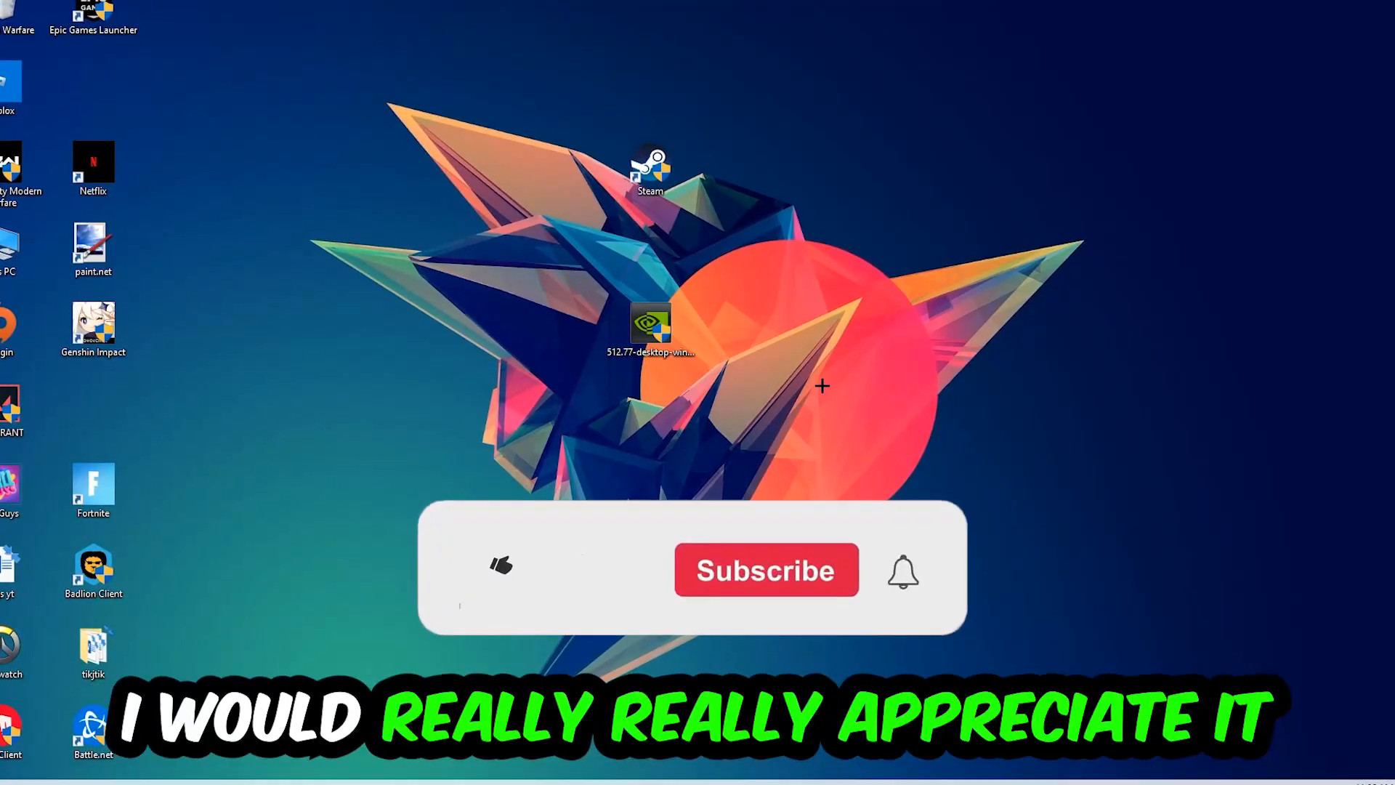
Step: Bring up the taskbar context menu that offers Task Manager
{"action": "left_click", "coordinate": [497, 574]}
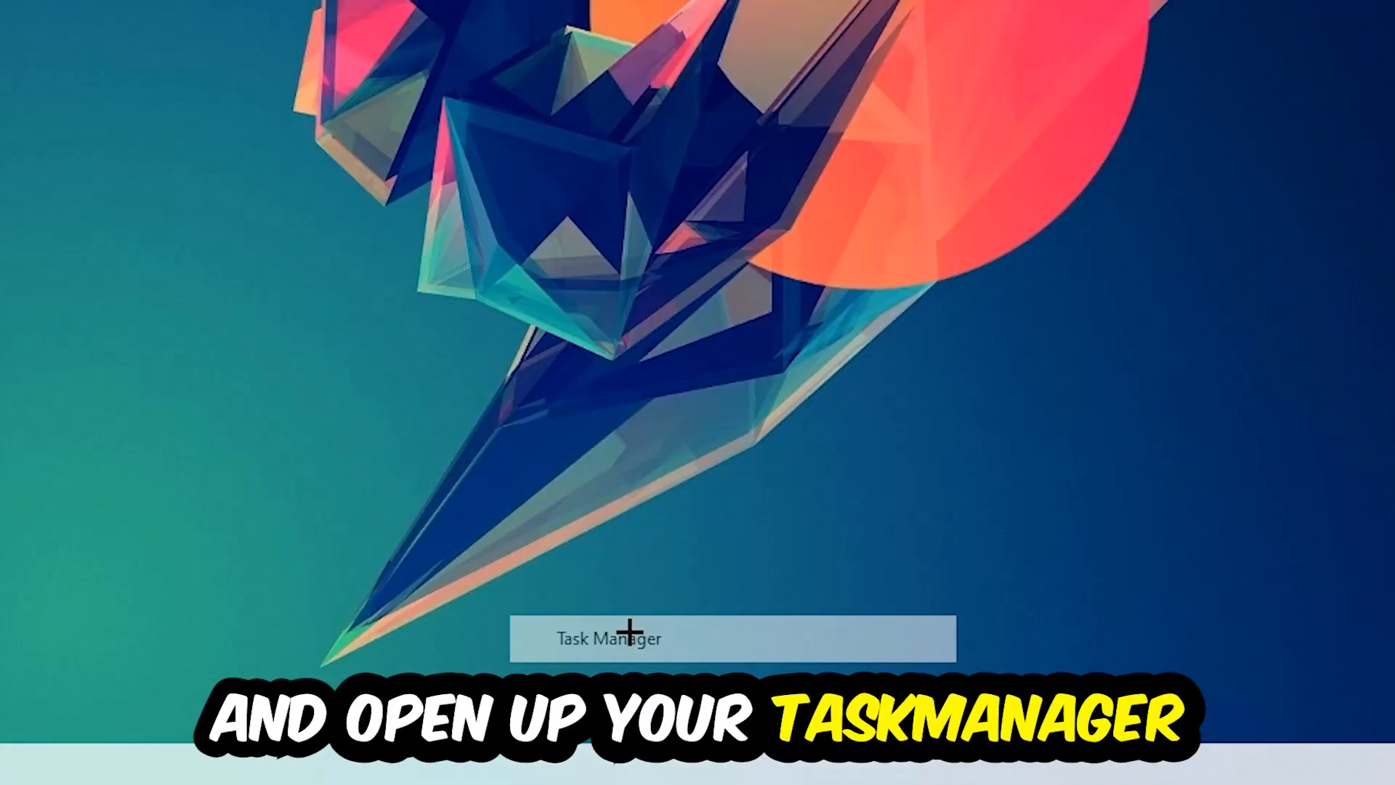
Step: Maximize Task Manager, raise End task for Google Chrome, then close Task Manager
{"action": "left_click", "coordinate": [627, 636]}
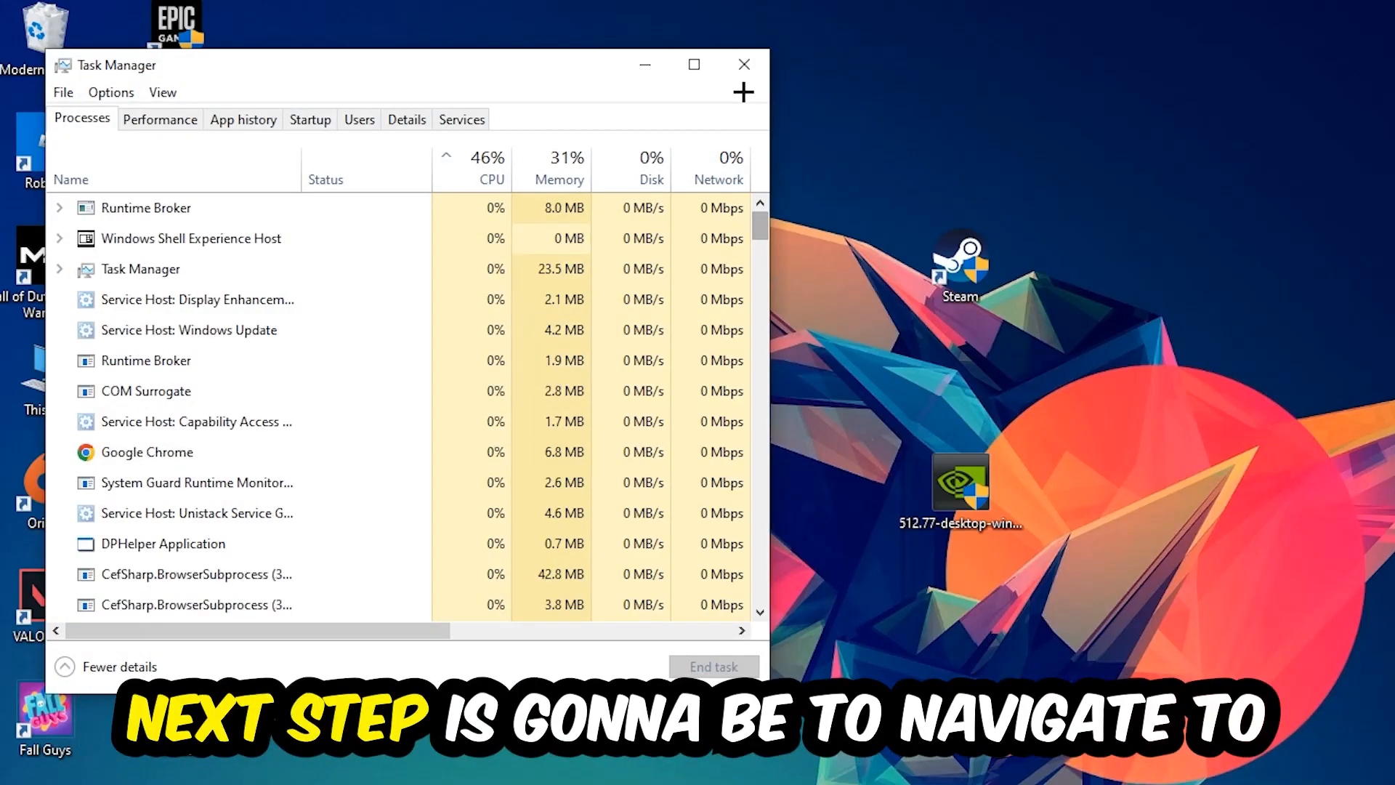
{"action": "left_click", "coordinate": [693, 64]}
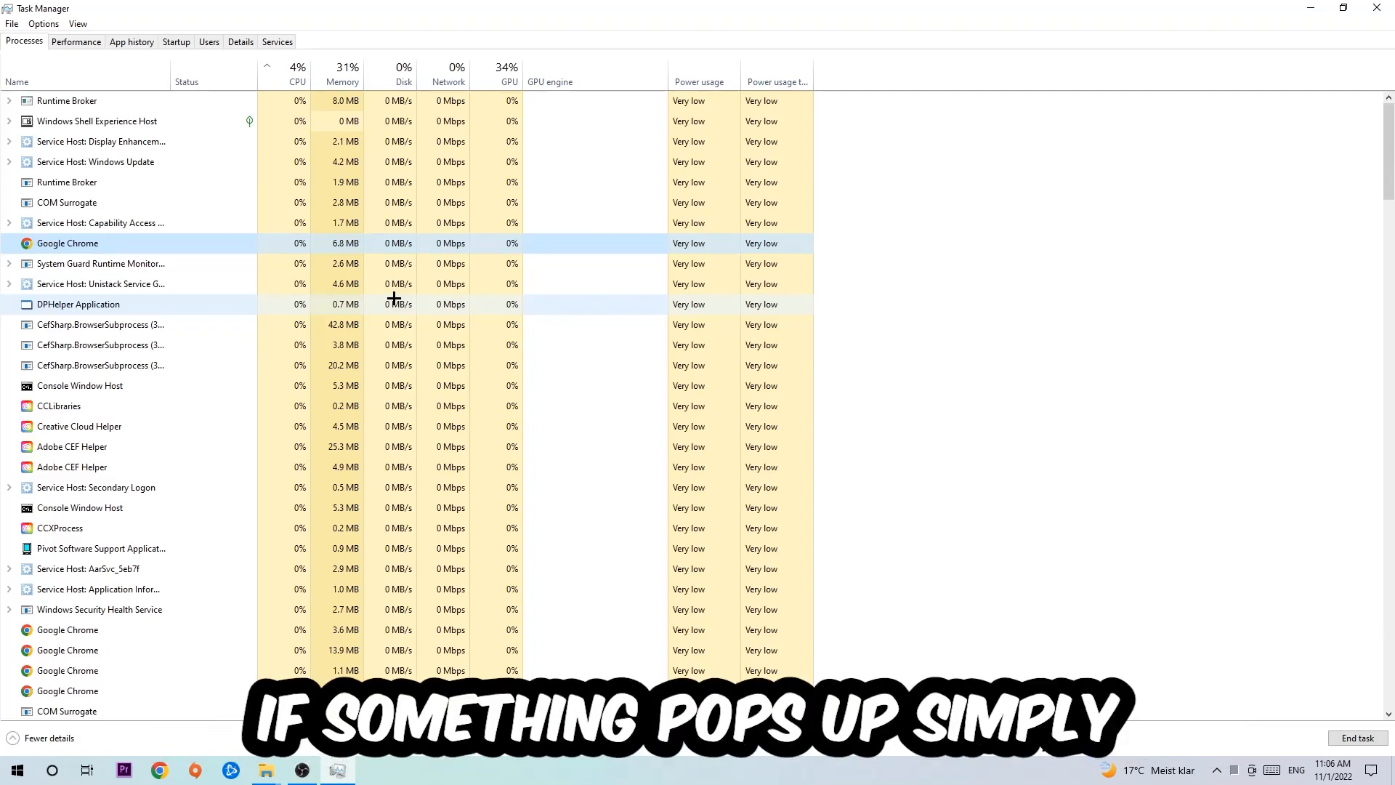
{"action": "right_click", "coordinate": [67, 245]}
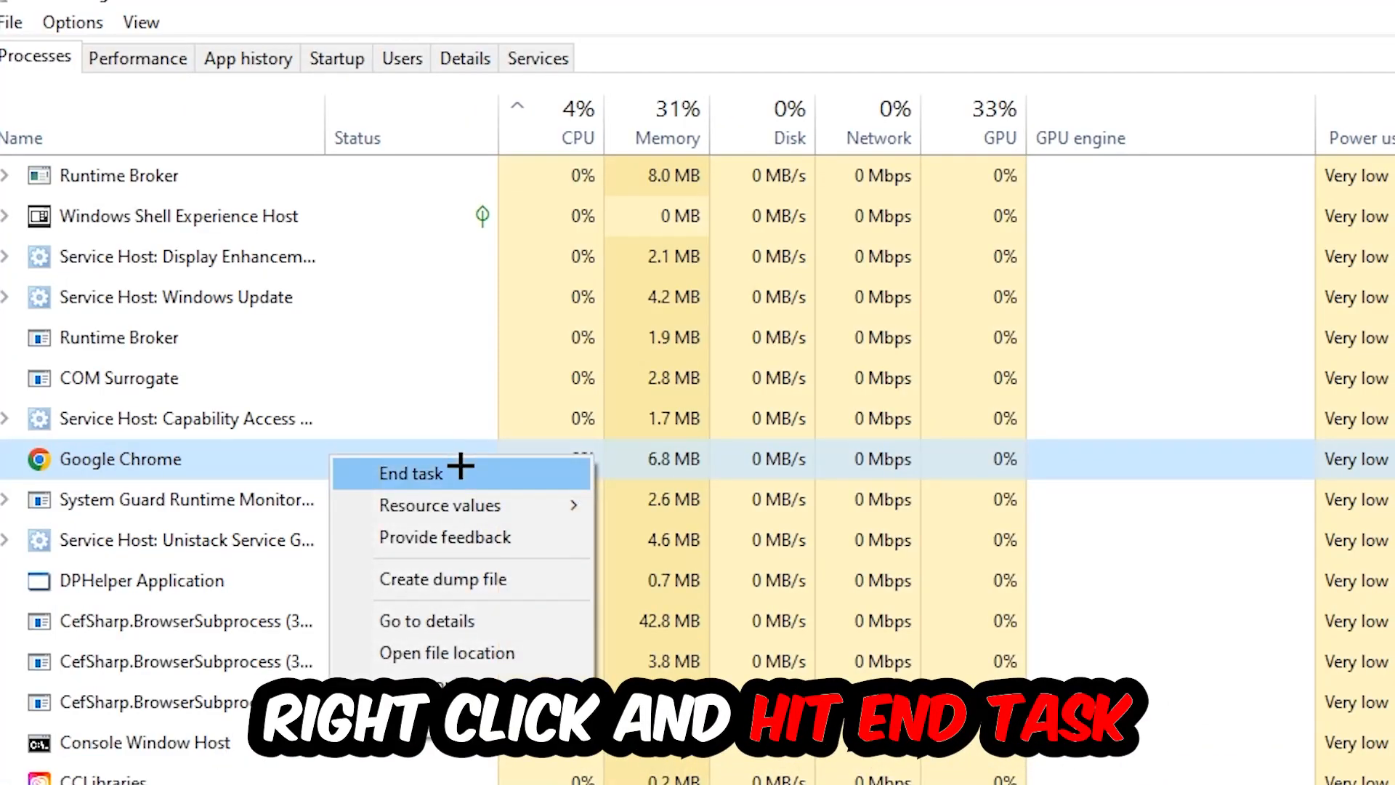
{"action": "mouse_move", "coordinate": [1264, 378]}
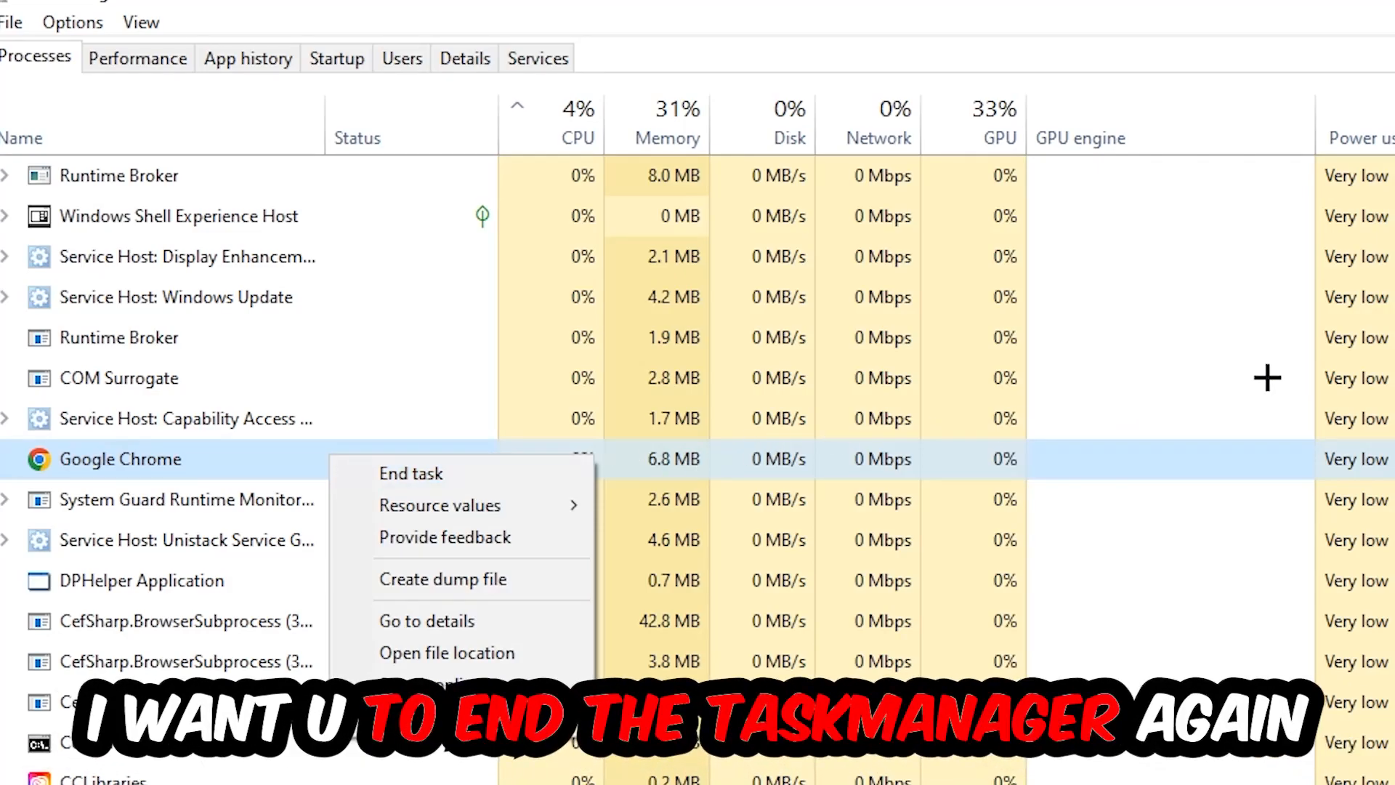
{"action": "left_click", "coordinate": [409, 473]}
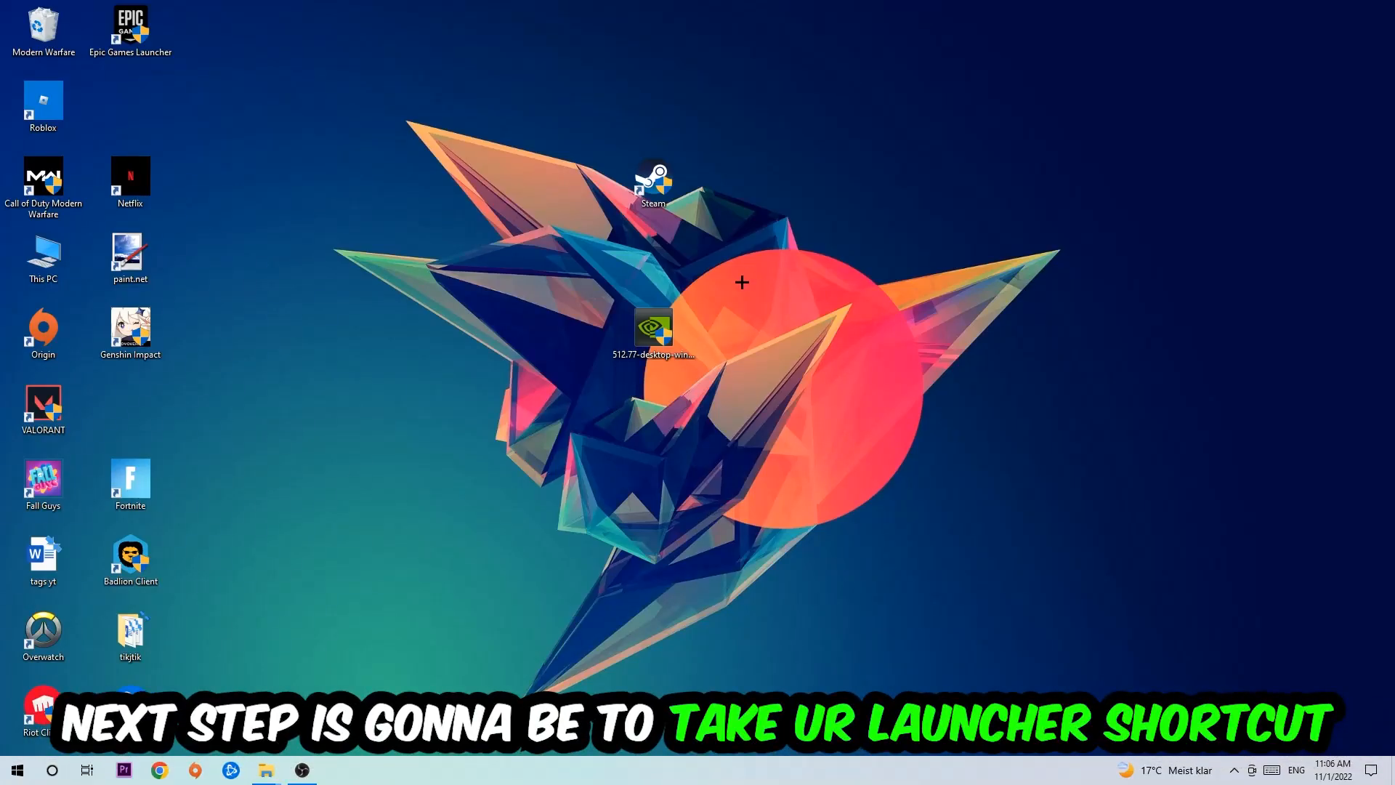
Step: Run the Steam shortcut as administrator and reposition it on the desktop
{"action": "left_click_drag", "start_coordinate": [654, 177], "coordinate": [809, 237]}
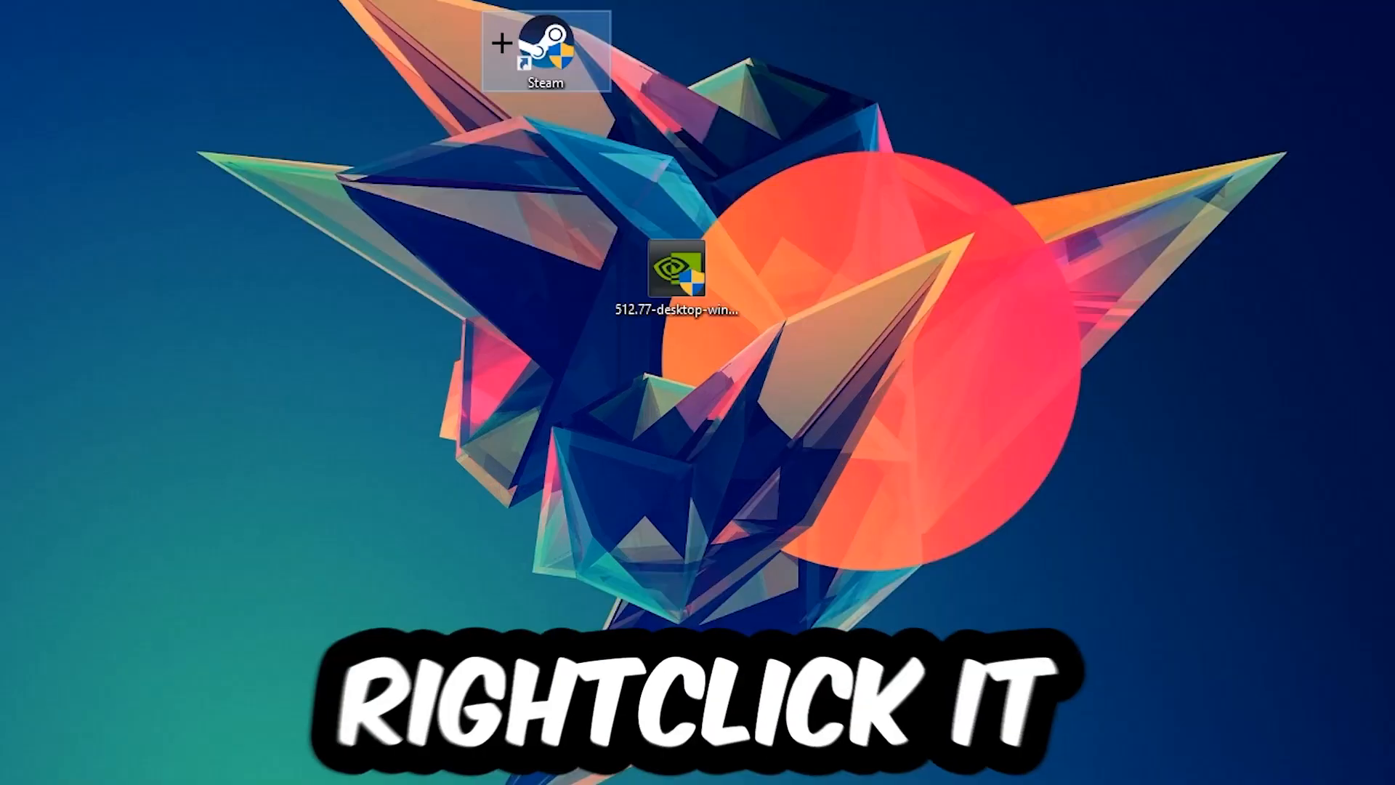
{"action": "right_click", "coordinate": [547, 41]}
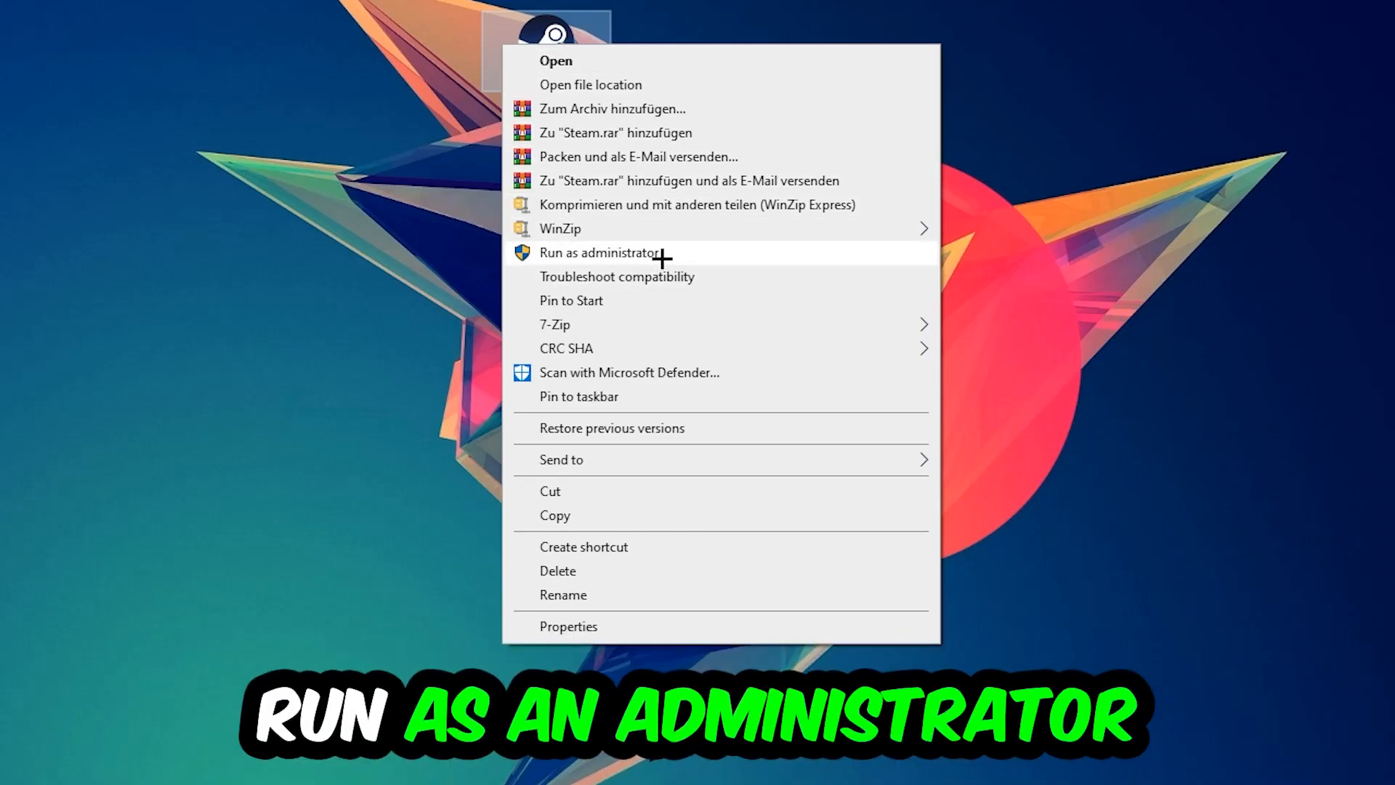
{"action": "left_click", "coordinate": [594, 253]}
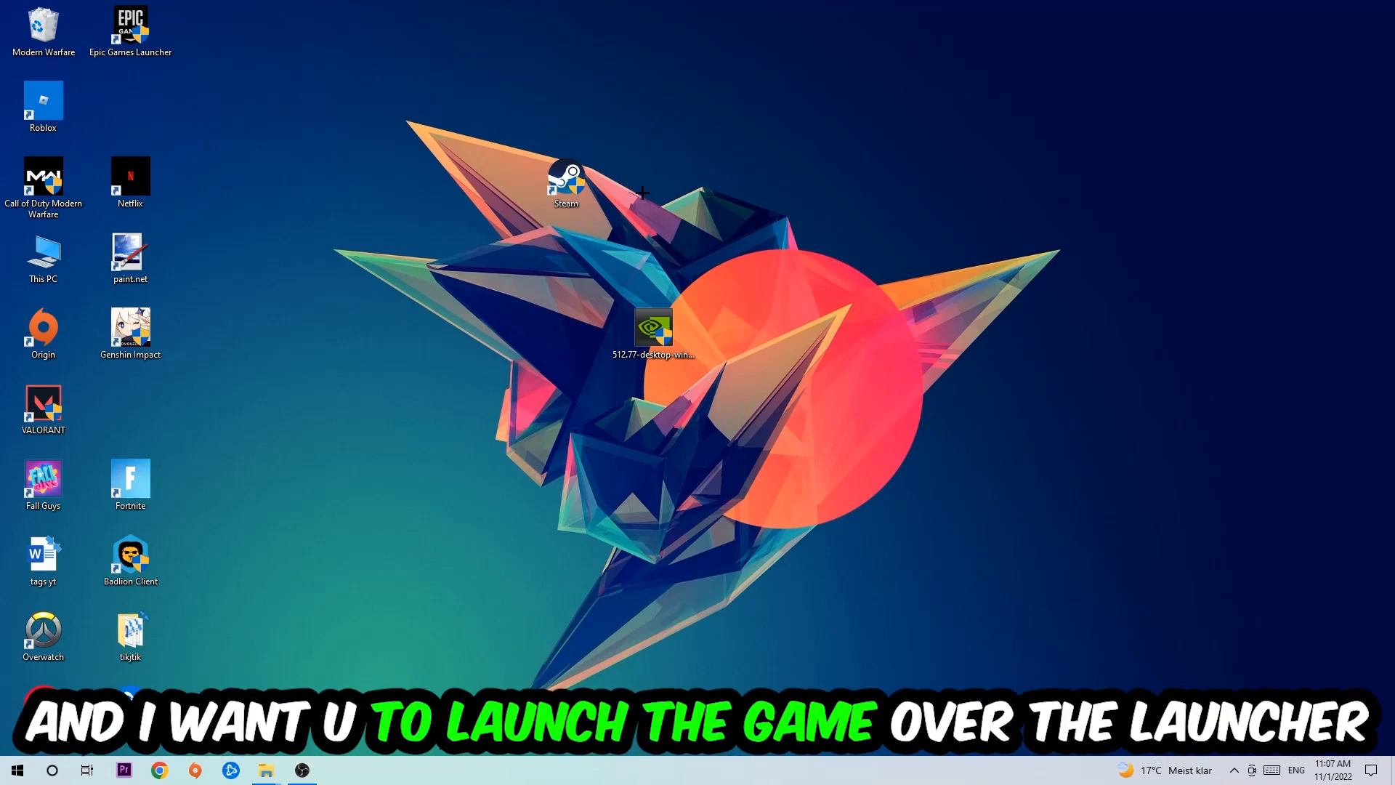
{"action": "left_click_drag", "start_coordinate": [566, 184], "coordinate": [478, 253]}
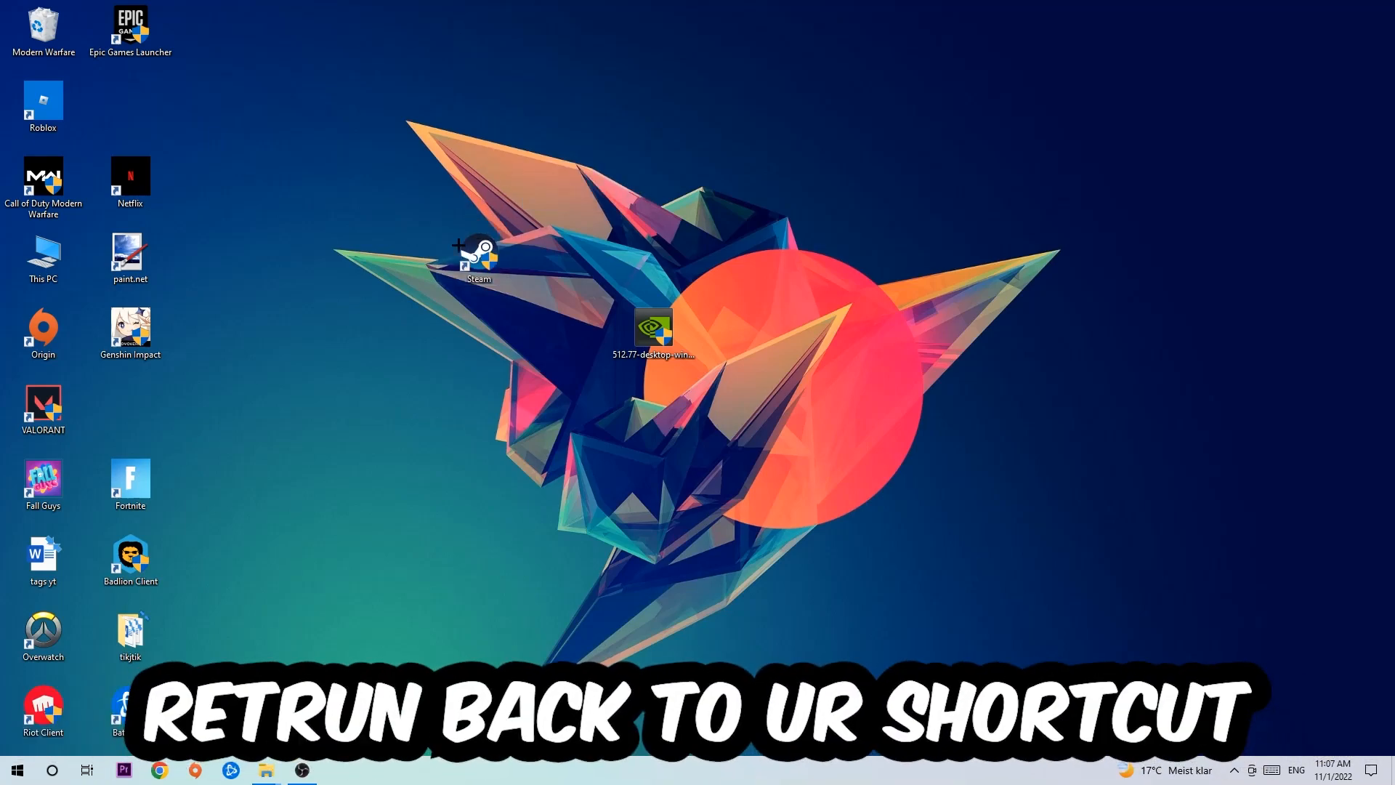
Step: In Steam Properties Compatibility, enable Windows 8 mode and Run as administrator, then confirm
{"action": "right_click", "coordinate": [475, 255]}
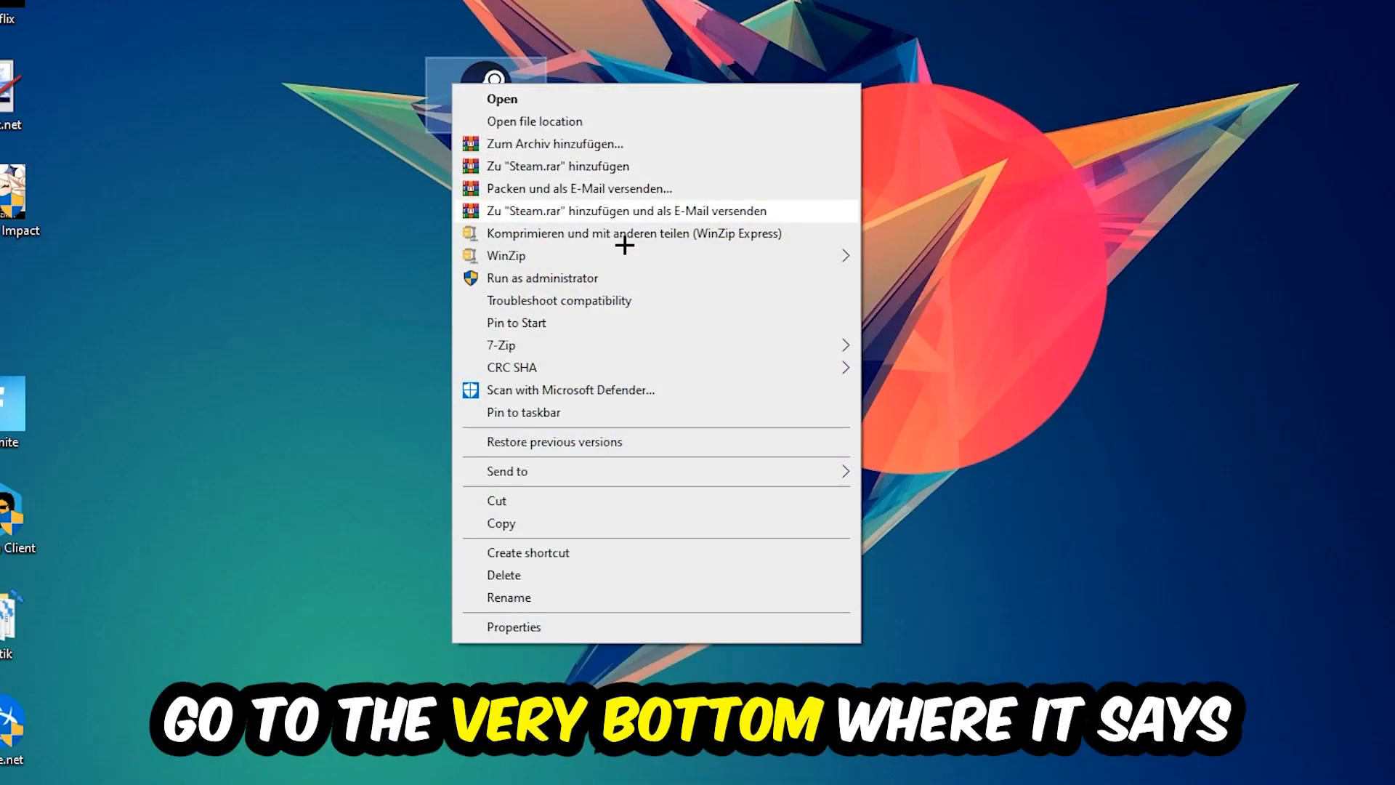
{"action": "left_click", "coordinate": [515, 628]}
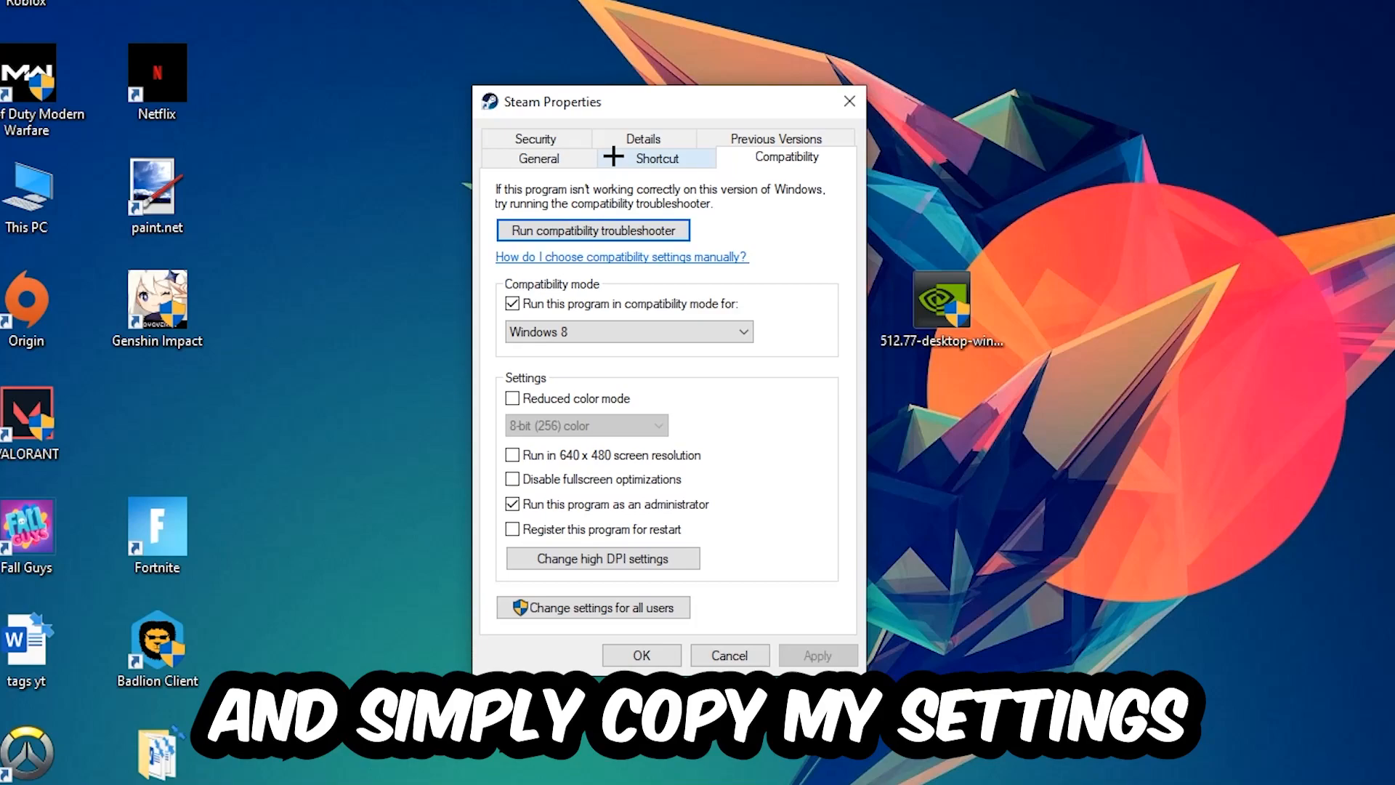
{"action": "mouse_move", "coordinate": [578, 297]}
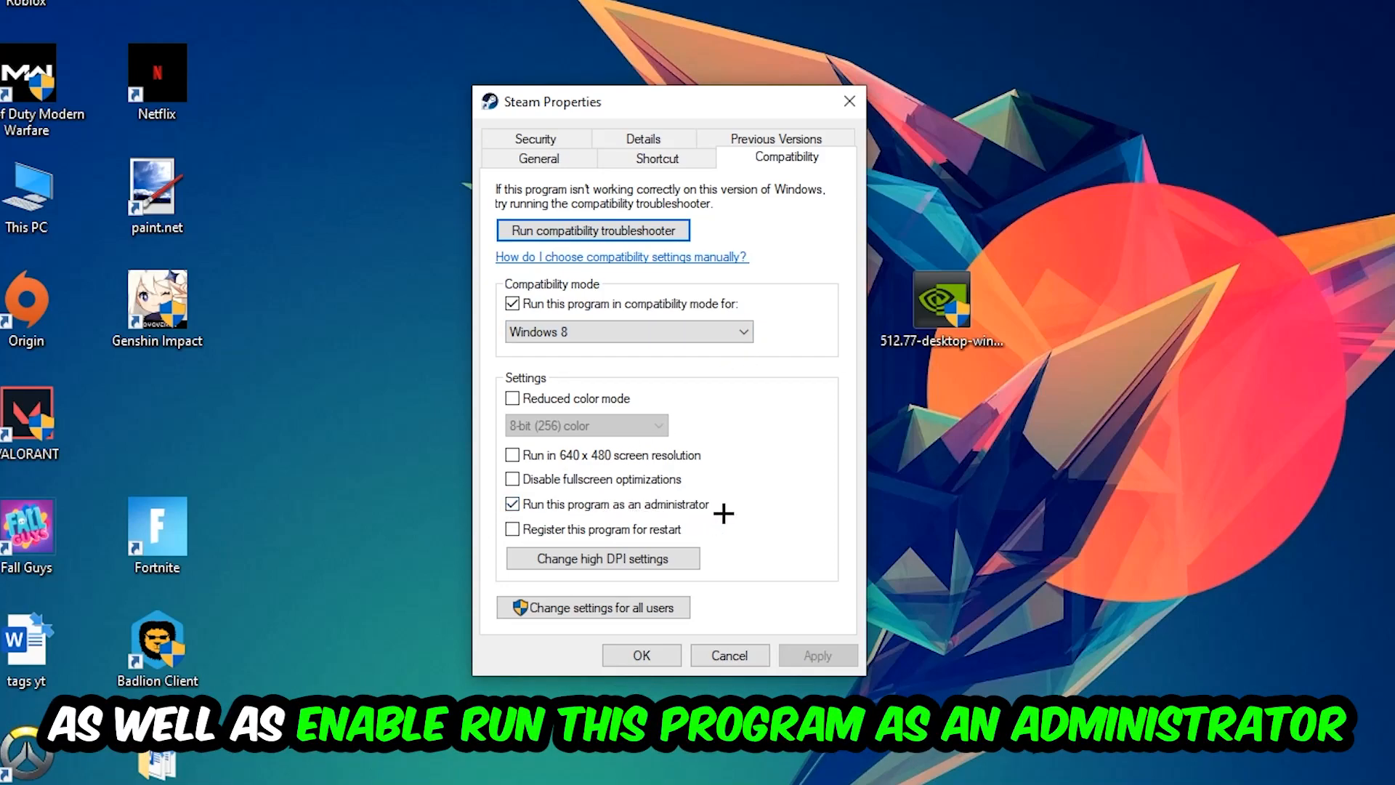
{"action": "left_click", "coordinate": [642, 654]}
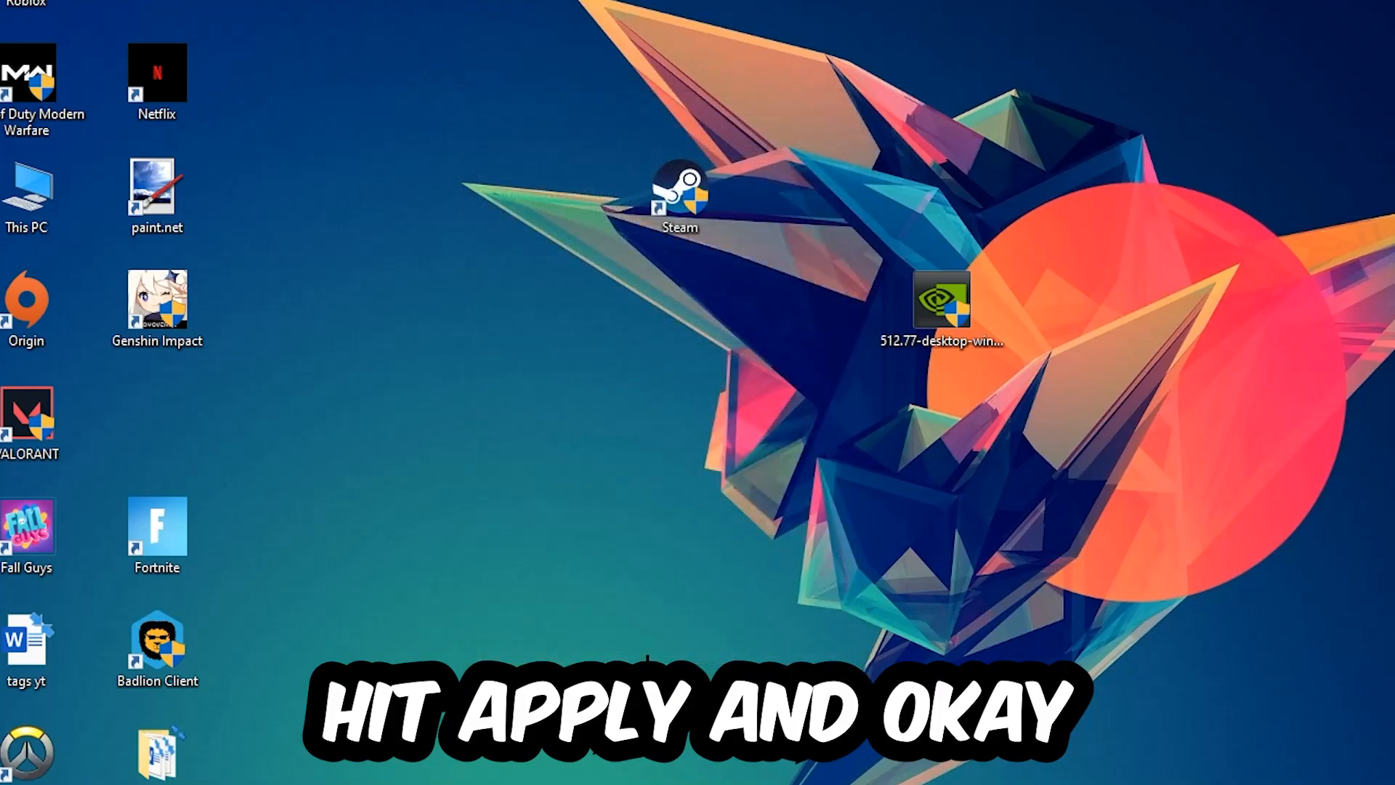